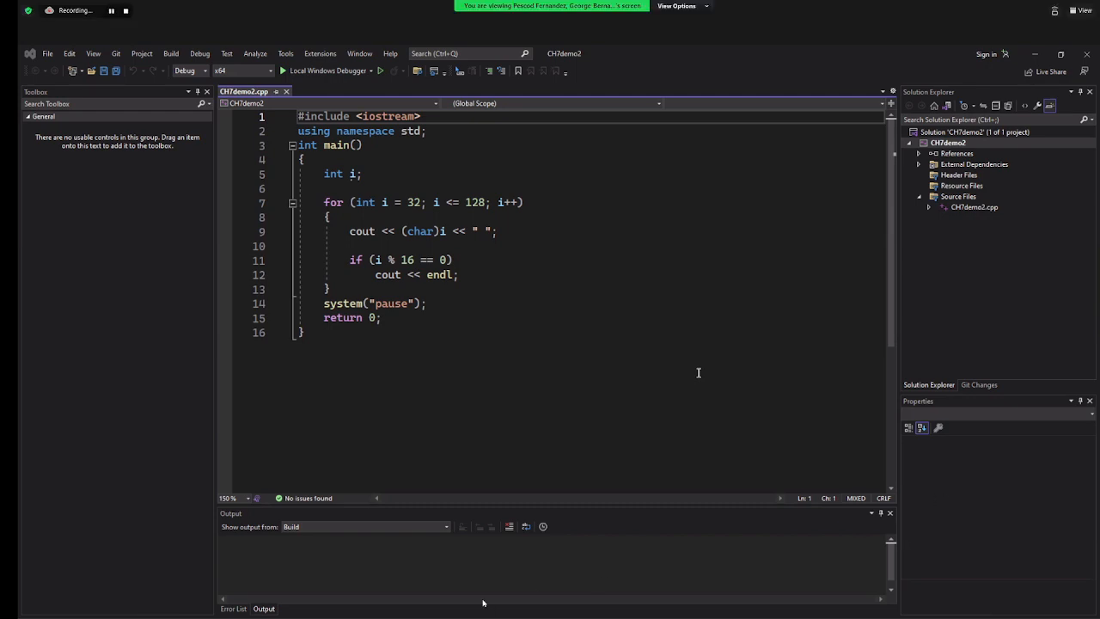
mouse_move(853, 369)
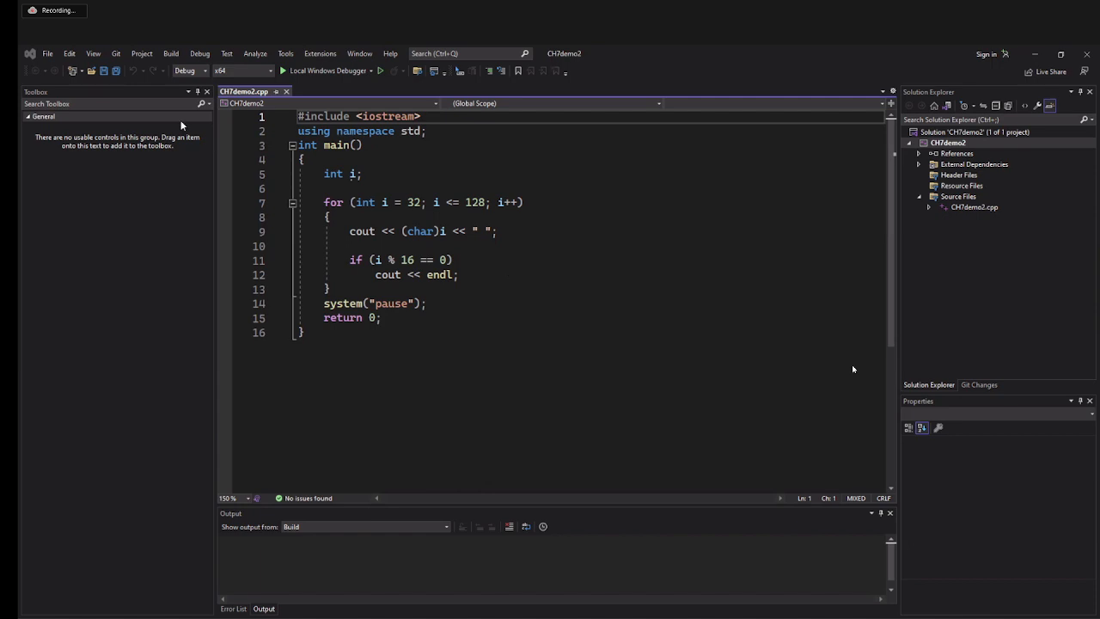
Dismiss the console showing the 16-per-row ASCII table and return to CH7demo2.cpp
left_click(199, 53)
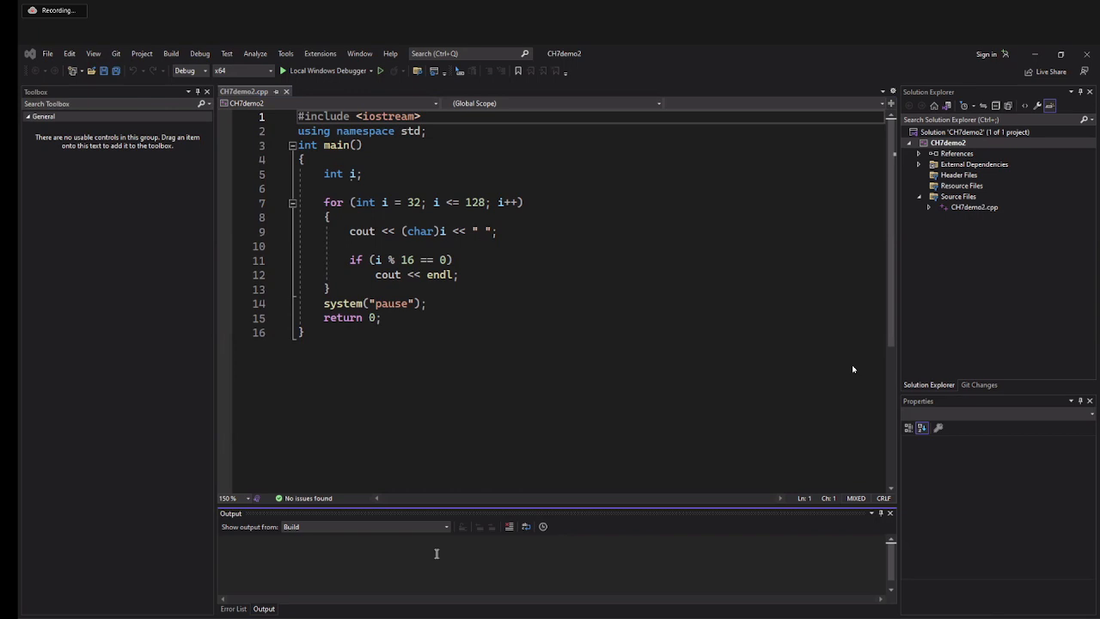
left_click(380, 71)
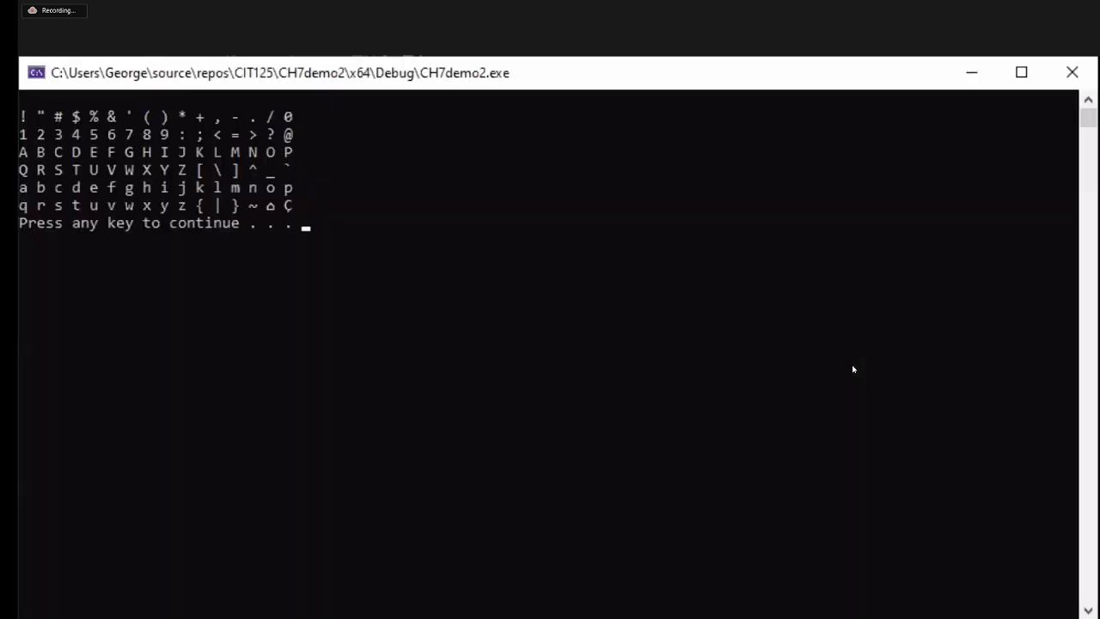
mouse_move(872, 356)
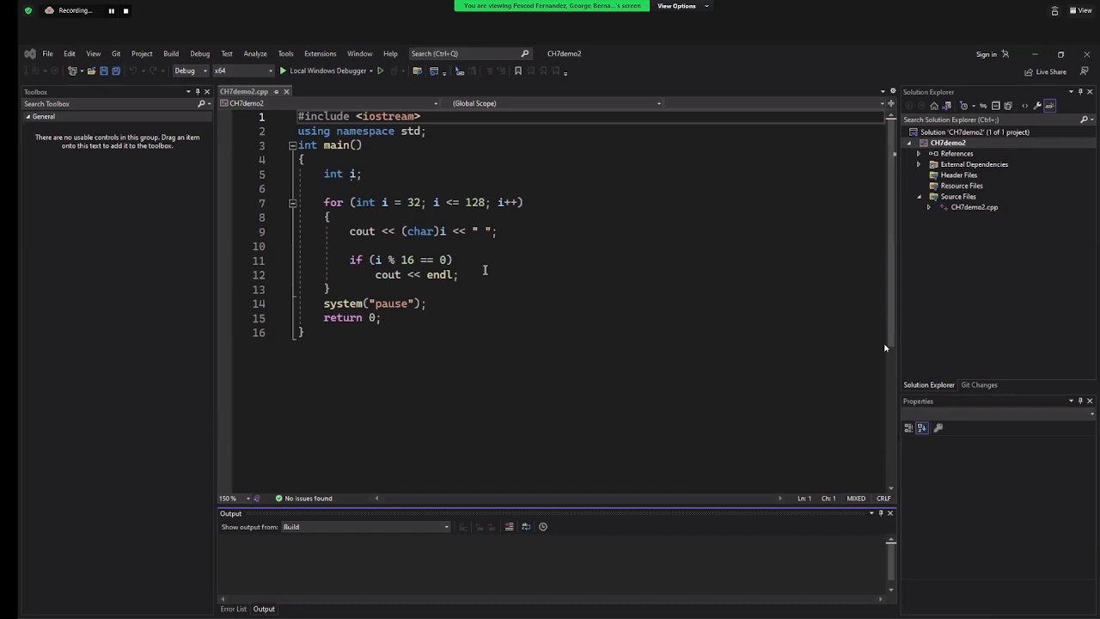
mouse_move(656, 291)
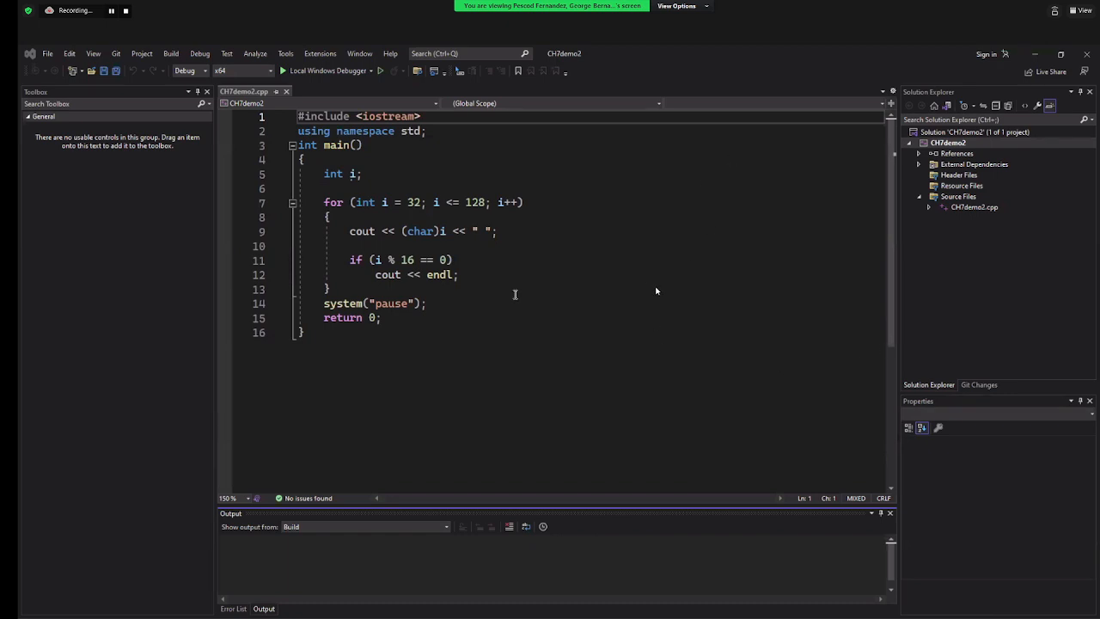
mouse_move(753, 557)
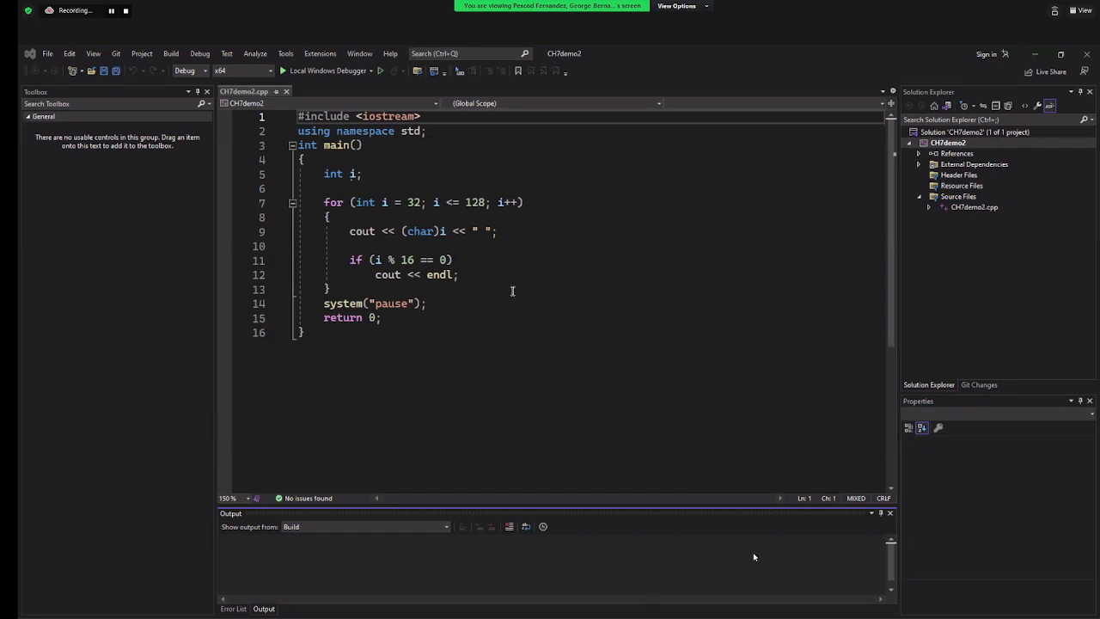
left_click(678, 6)
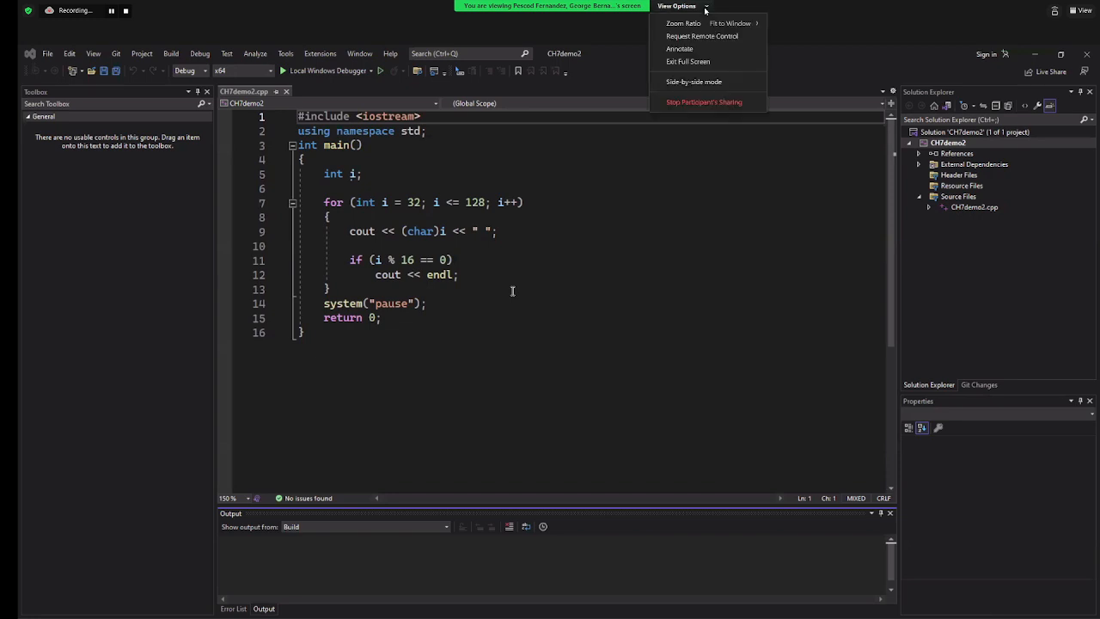
Annotate the code in purple, then clear all drawings and return to freehand drawing
left_click(679, 48)
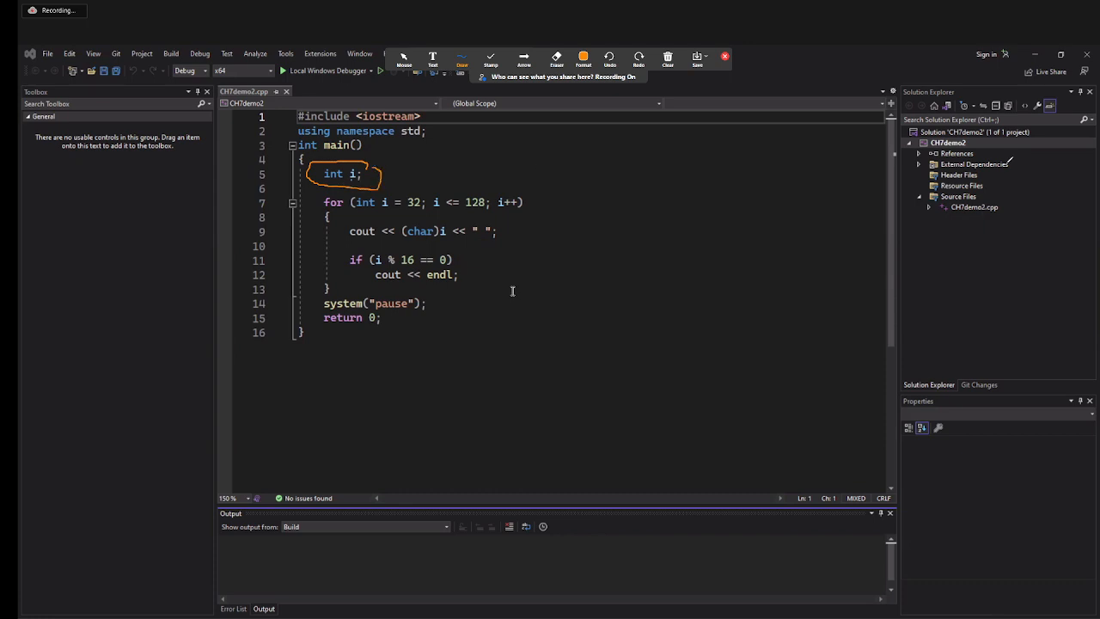
mouse_move(480, 280)
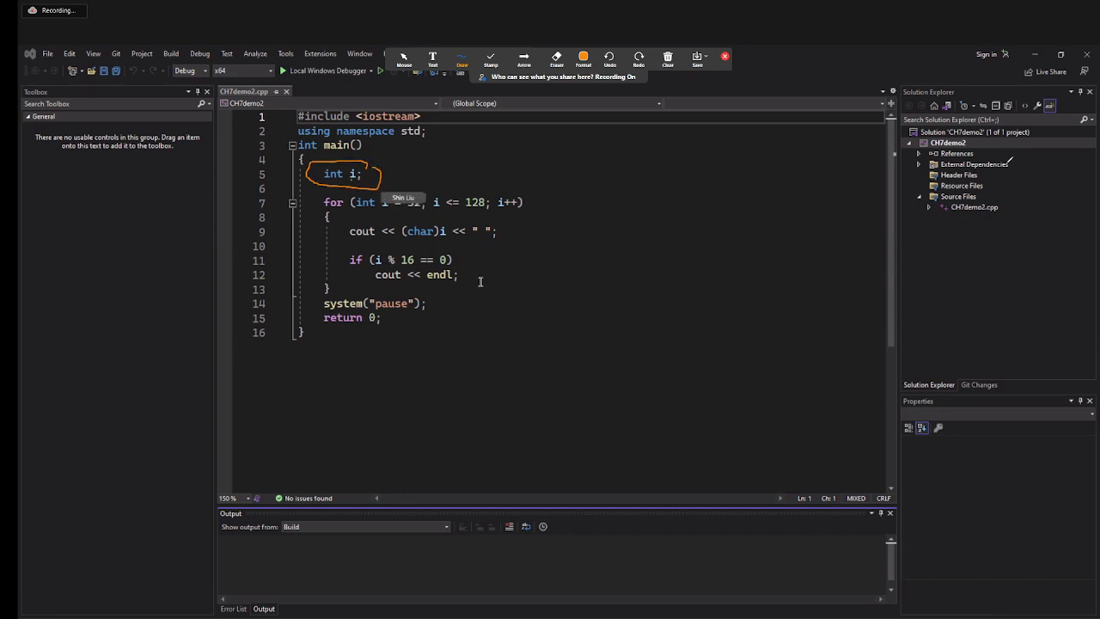
mouse_move(139, 592)
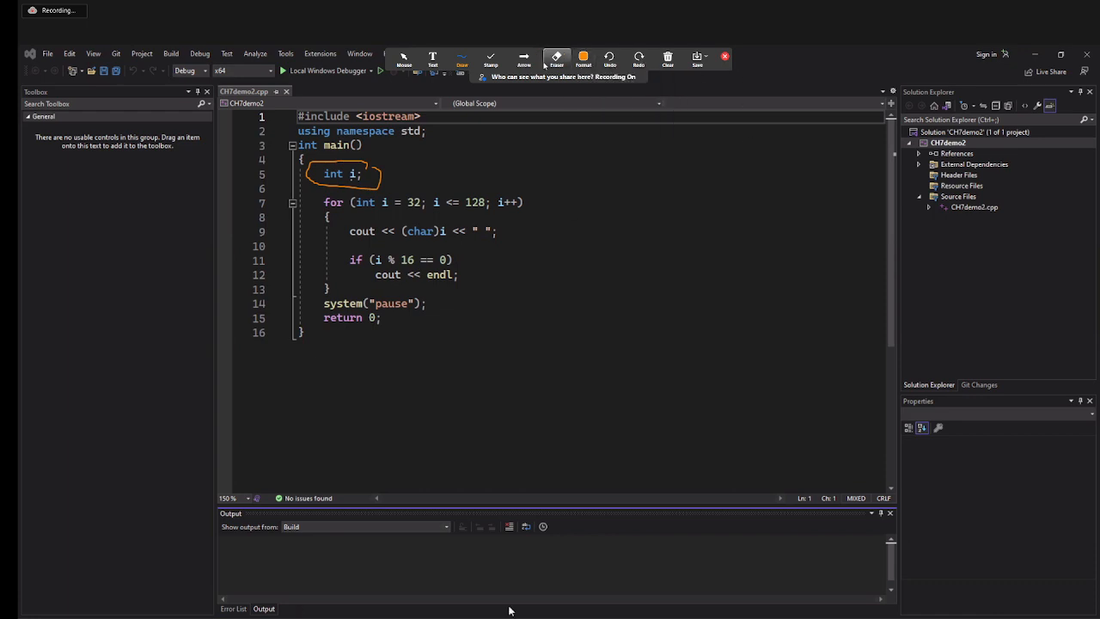
left_click(462, 58)
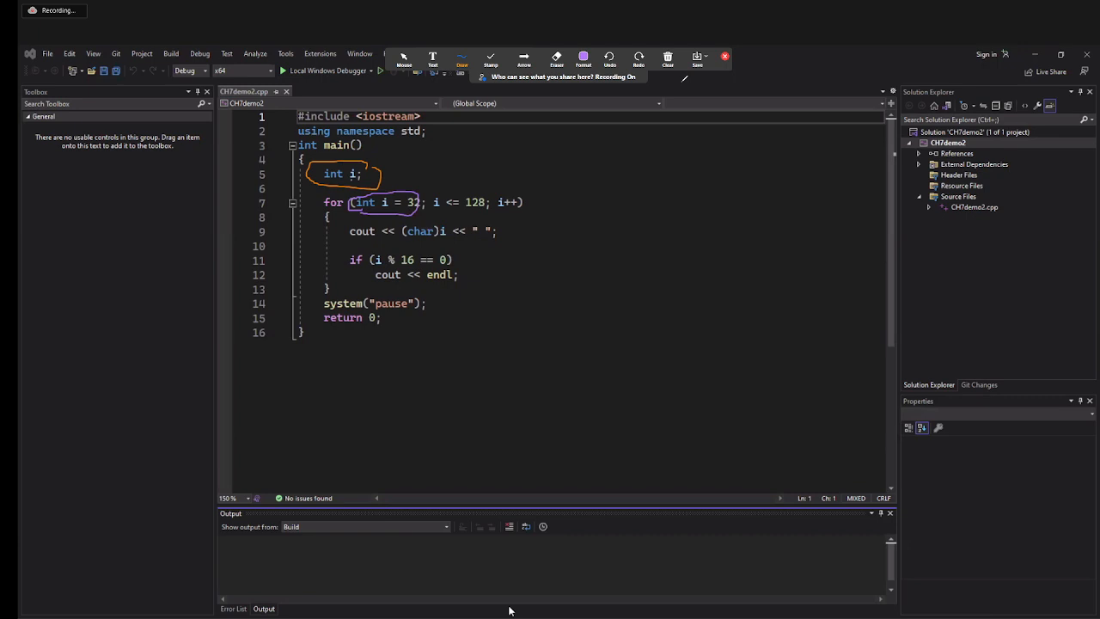
left_click(697, 56)
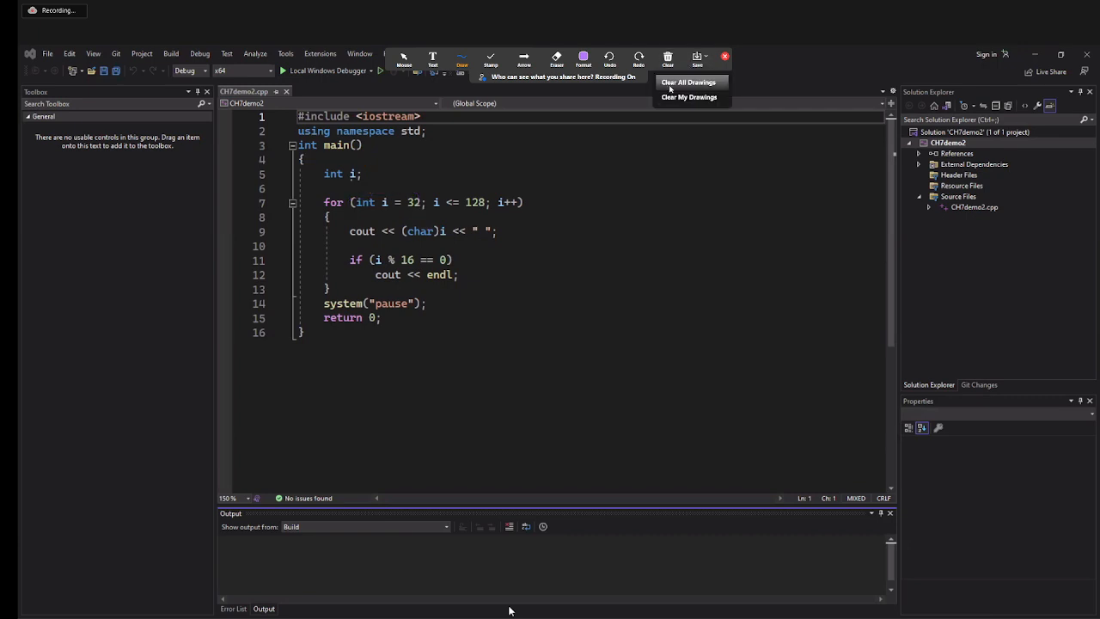
left_click(687, 82)
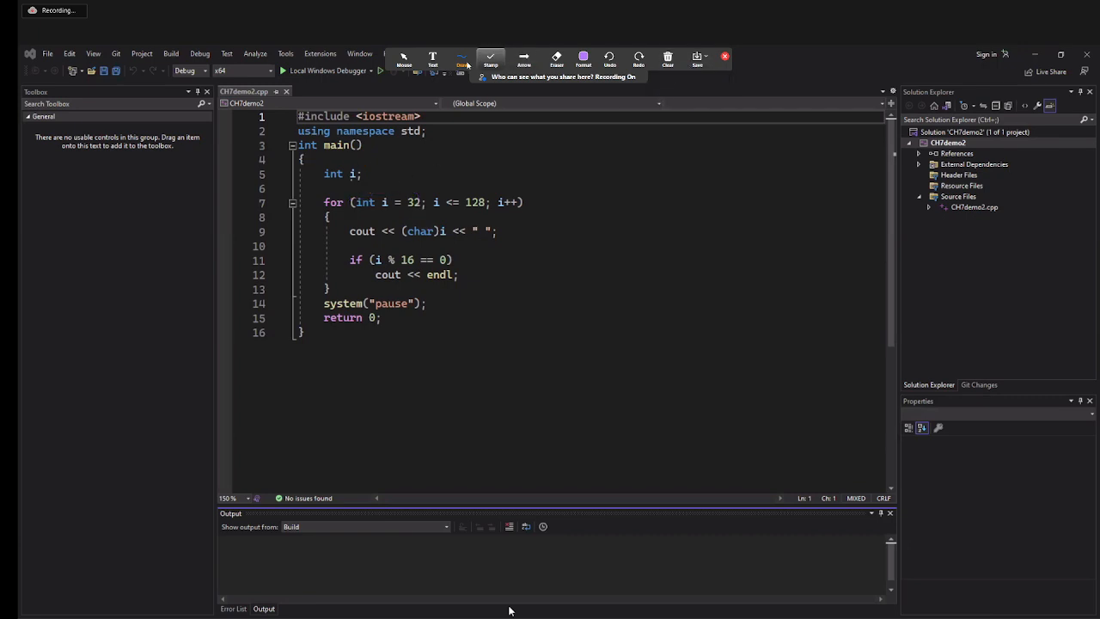
left_click(461, 59)
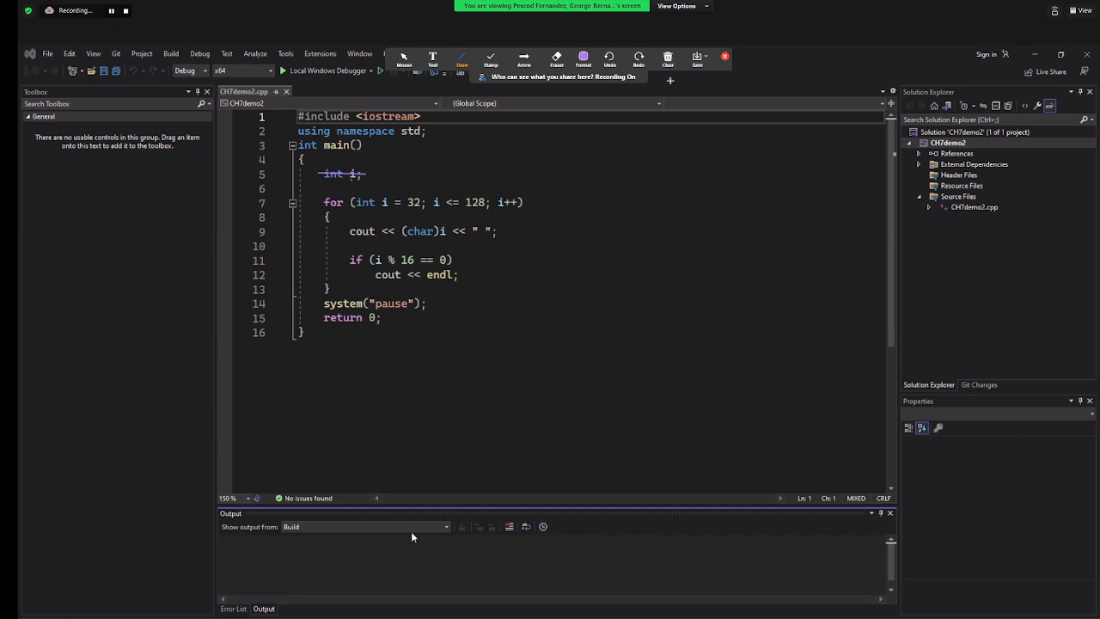
Undo the int i; strike-through, circle the (char) cast in pink, and close annotation
left_click(705, 56)
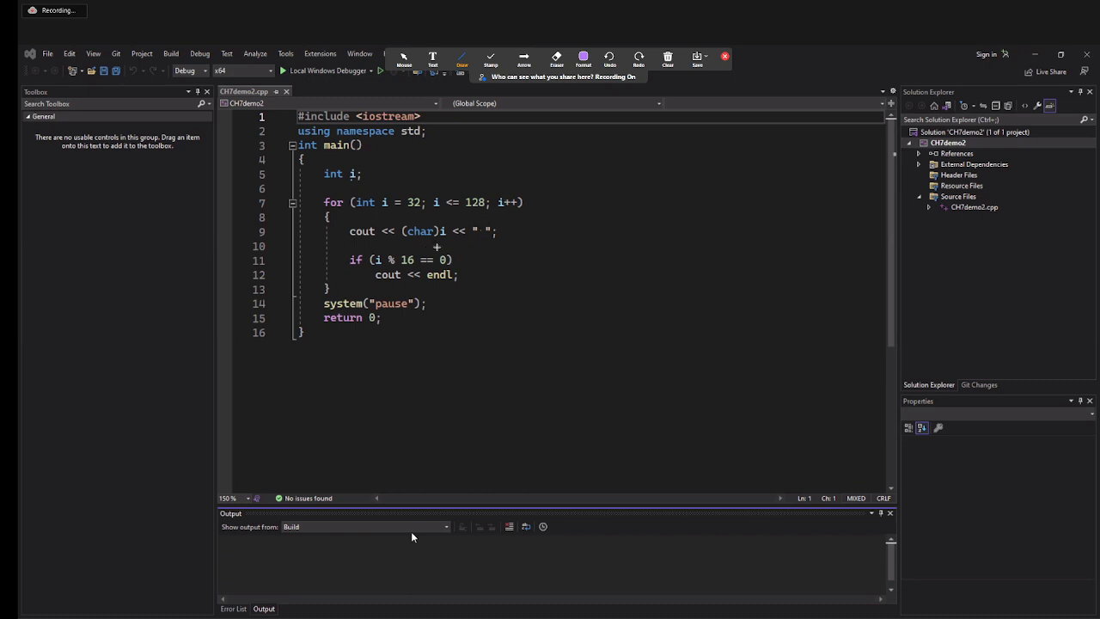
mouse_move(593, 243)
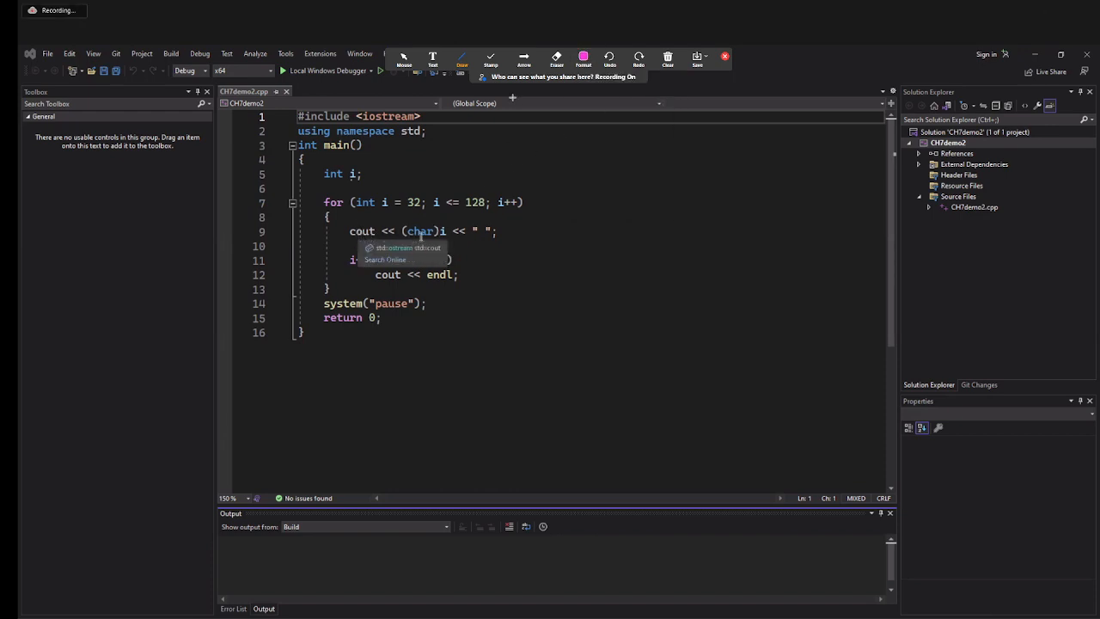
left_click(461, 57)
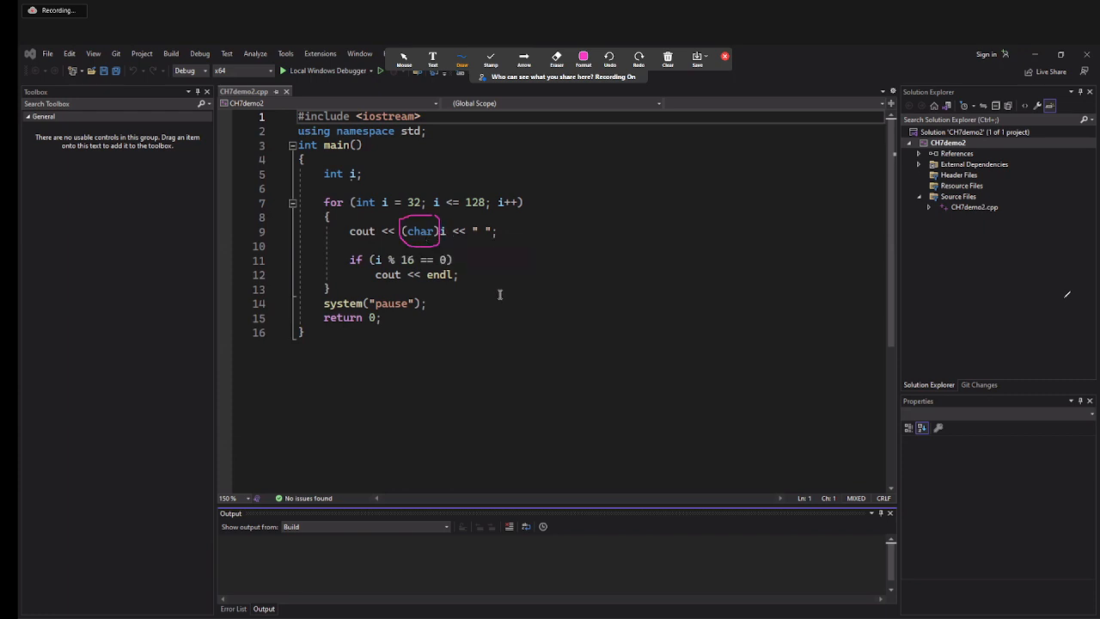
mouse_move(416, 550)
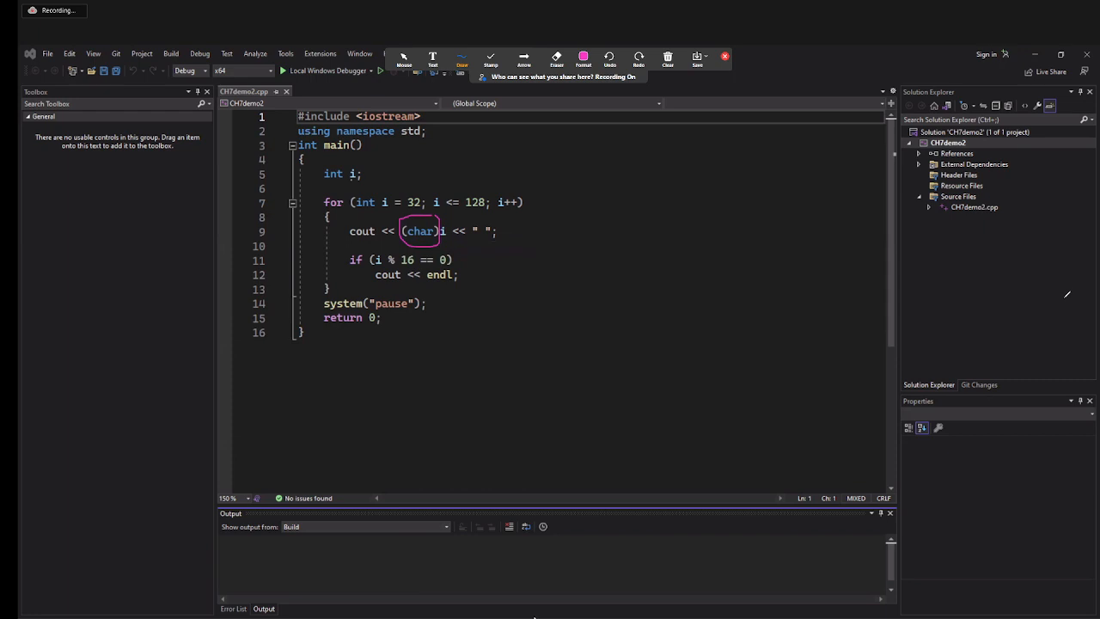
mouse_move(439, 435)
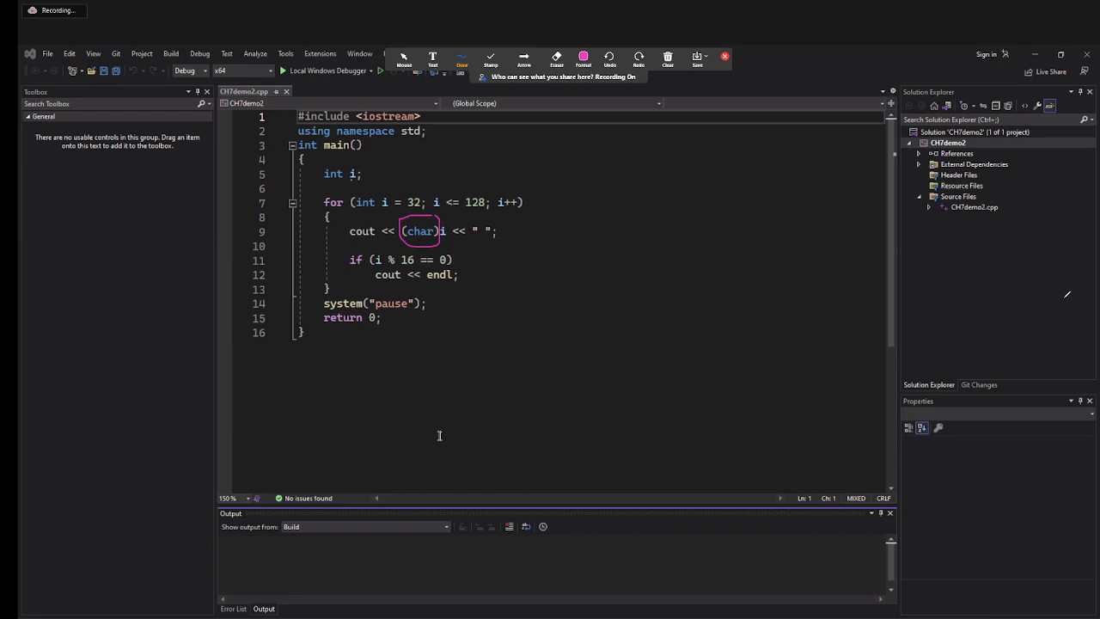
mouse_move(570, 550)
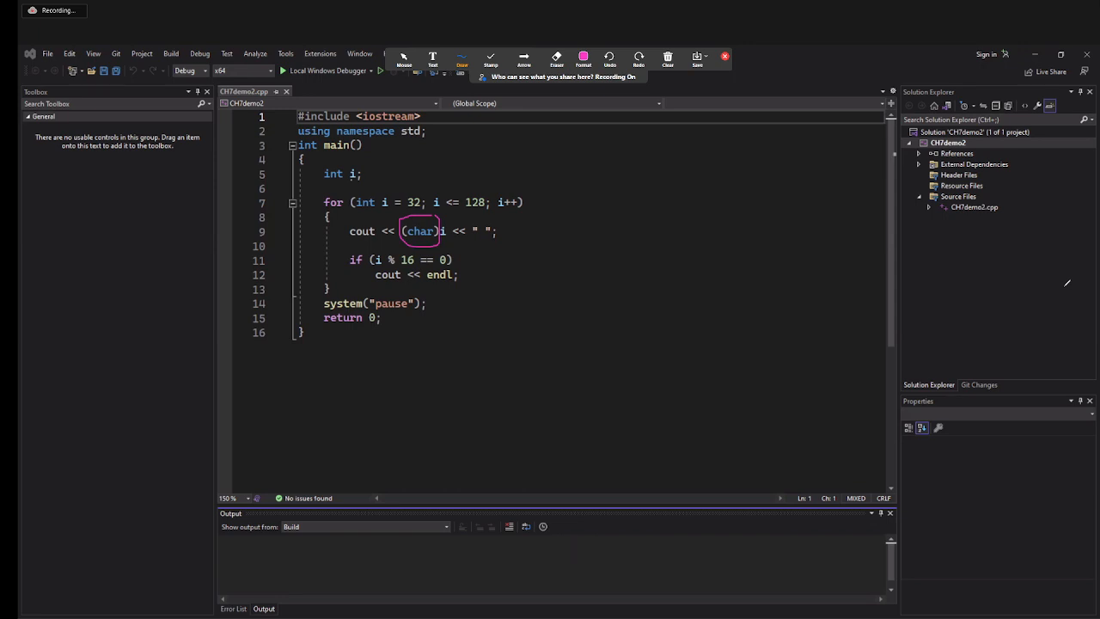
left_click(668, 56)
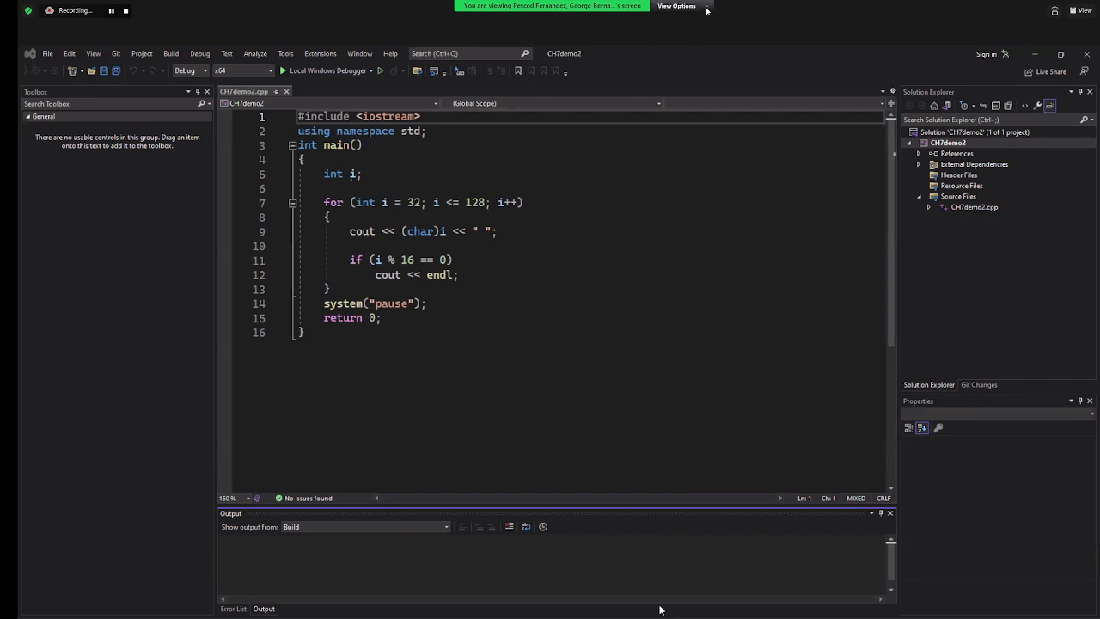
Re-enable Annotate, circle the % operator, underline cout << endl, and close keeping marks
left_click(677, 6)
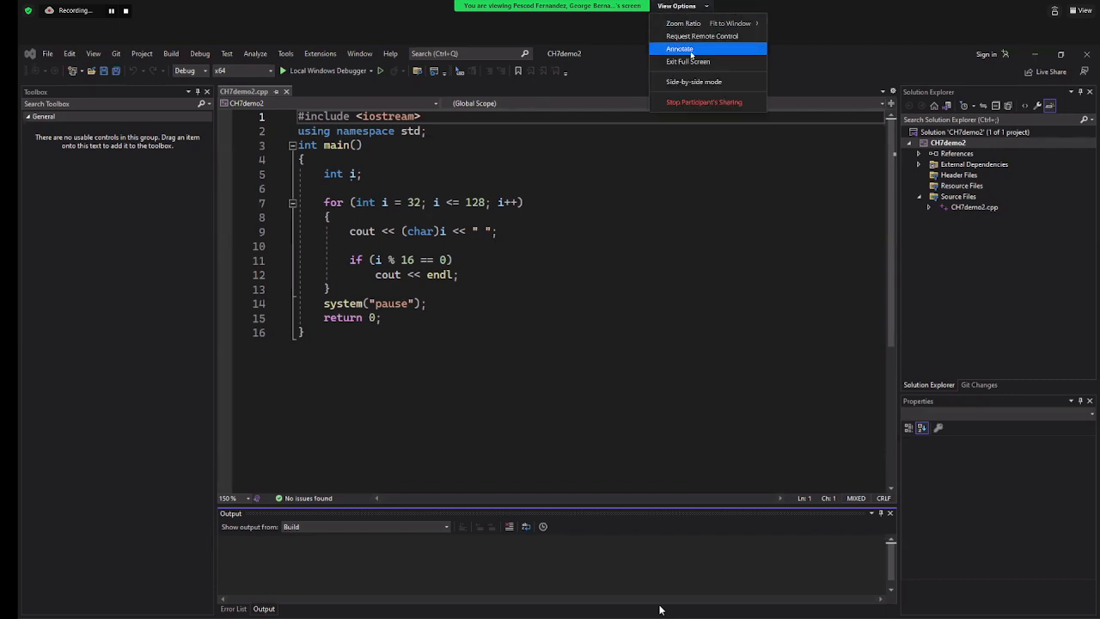
left_click(680, 48)
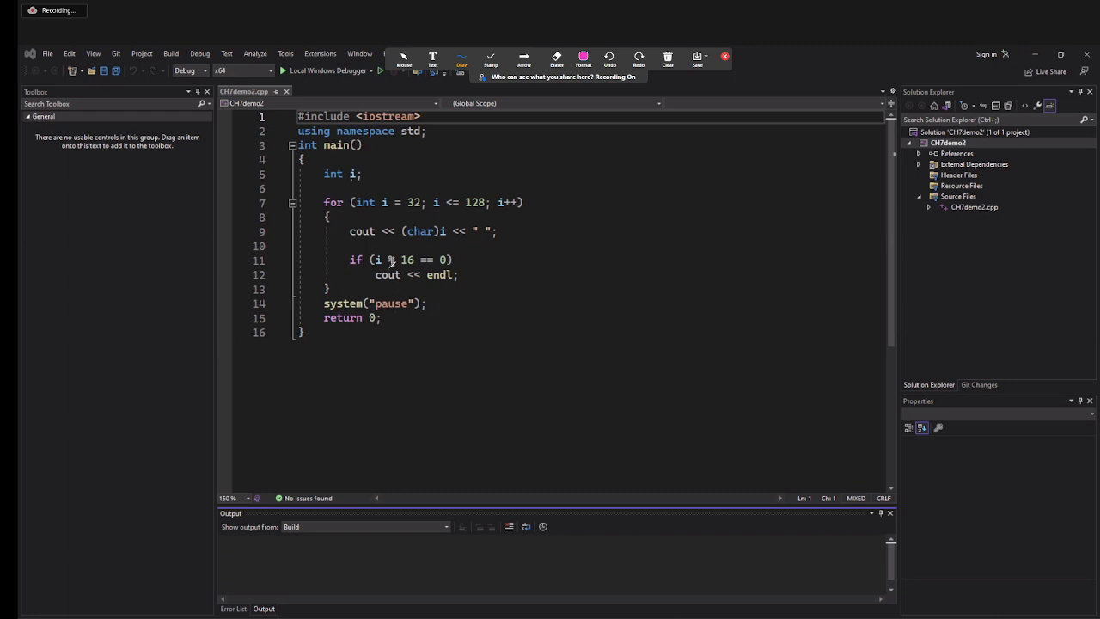
mouse_move(378, 259)
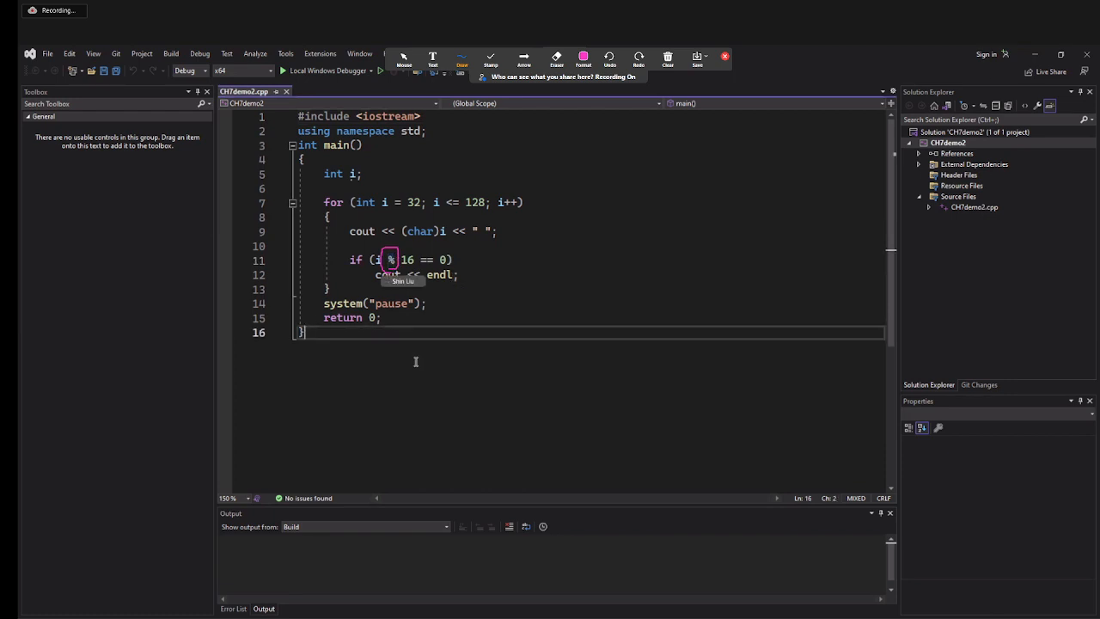
mouse_move(432, 507)
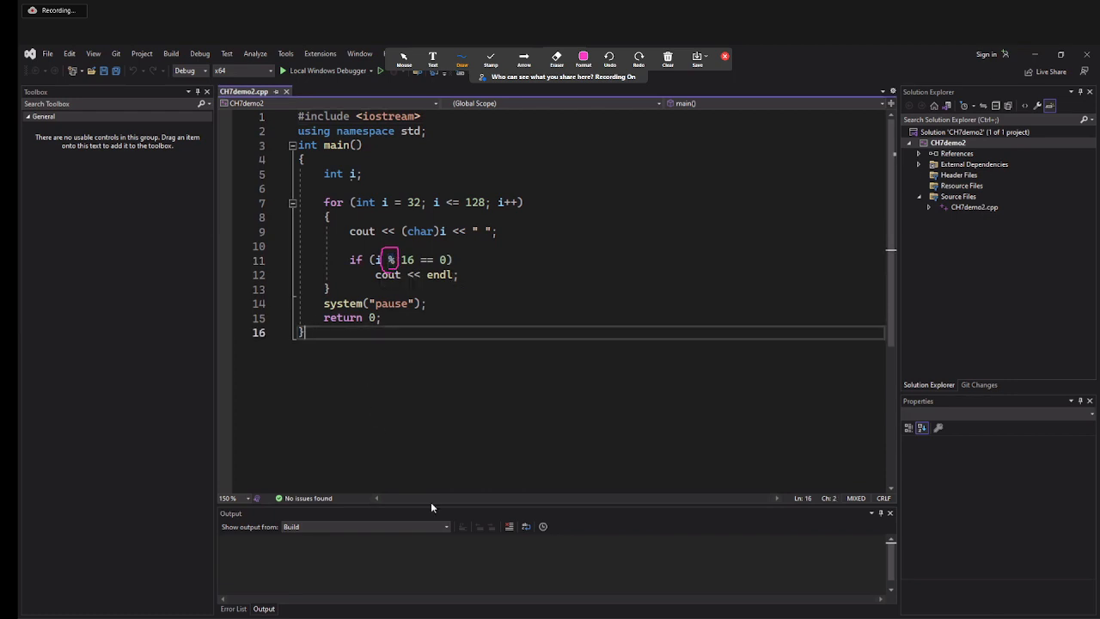
mouse_move(427, 517)
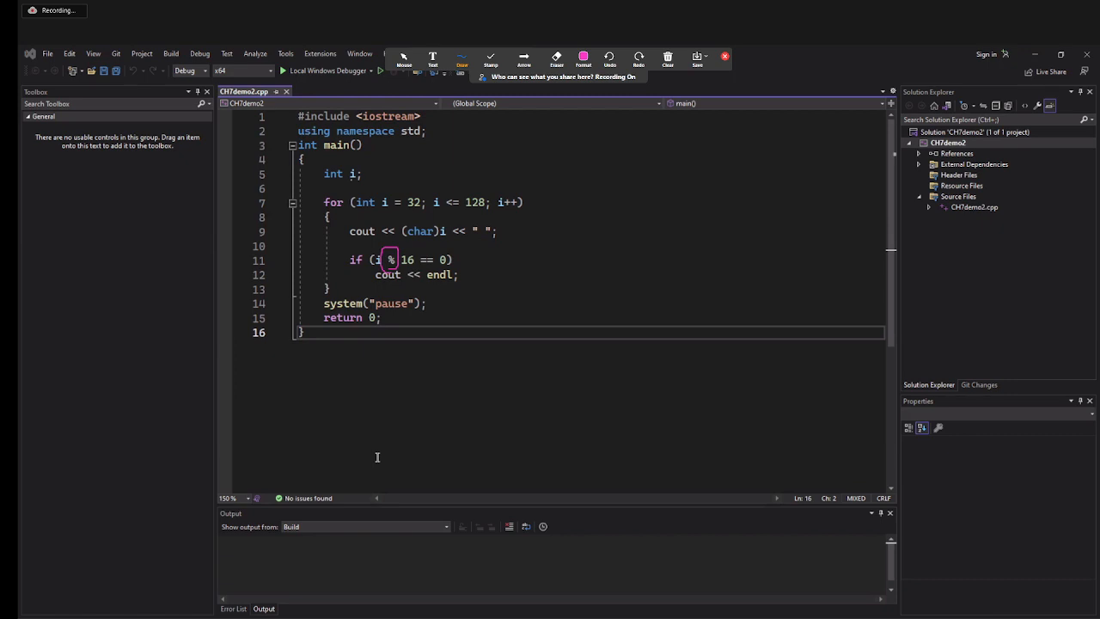
mouse_move(481, 552)
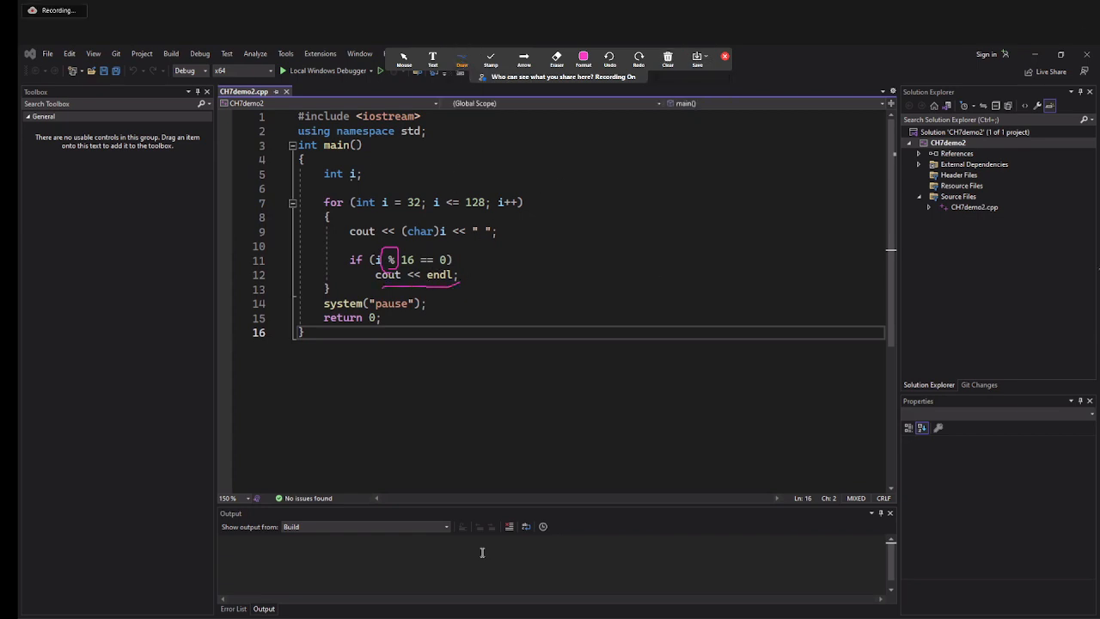
left_click(668, 59)
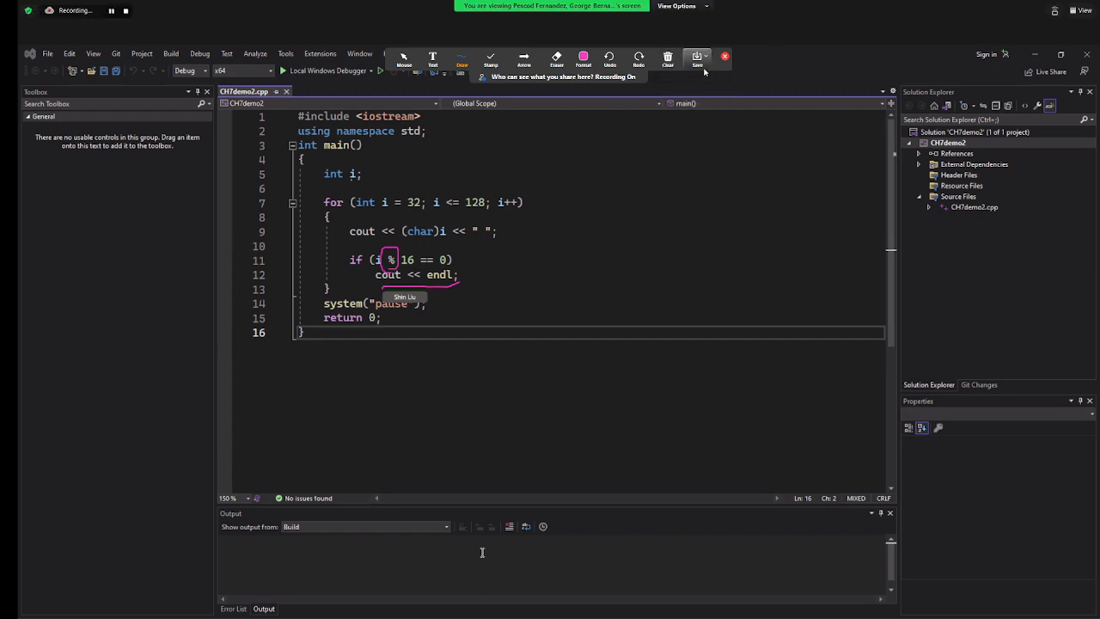
left_click(724, 57)
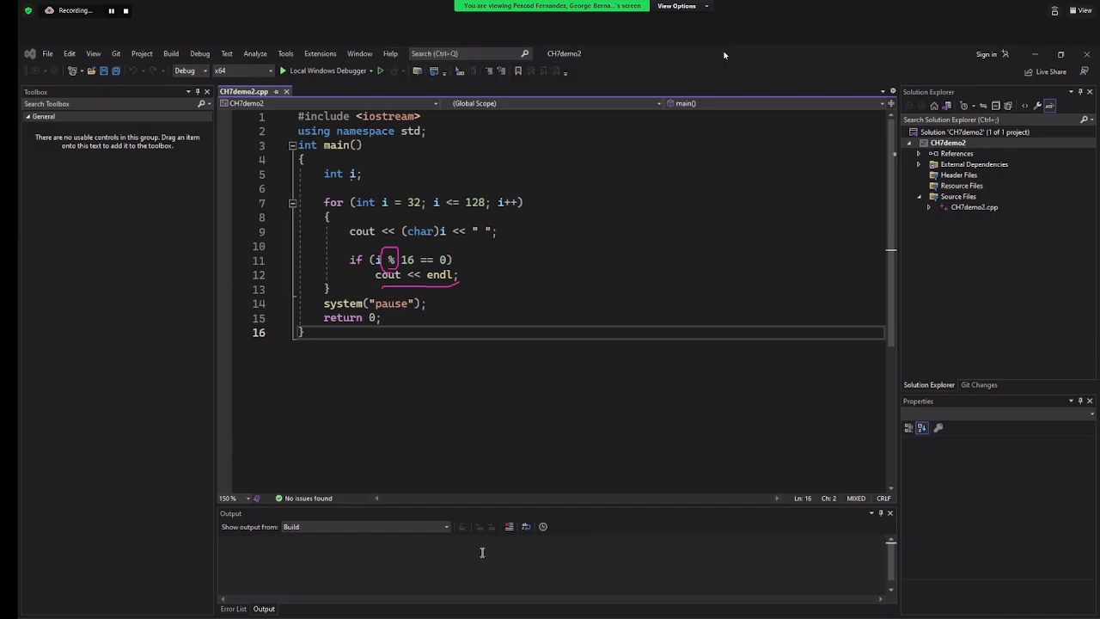